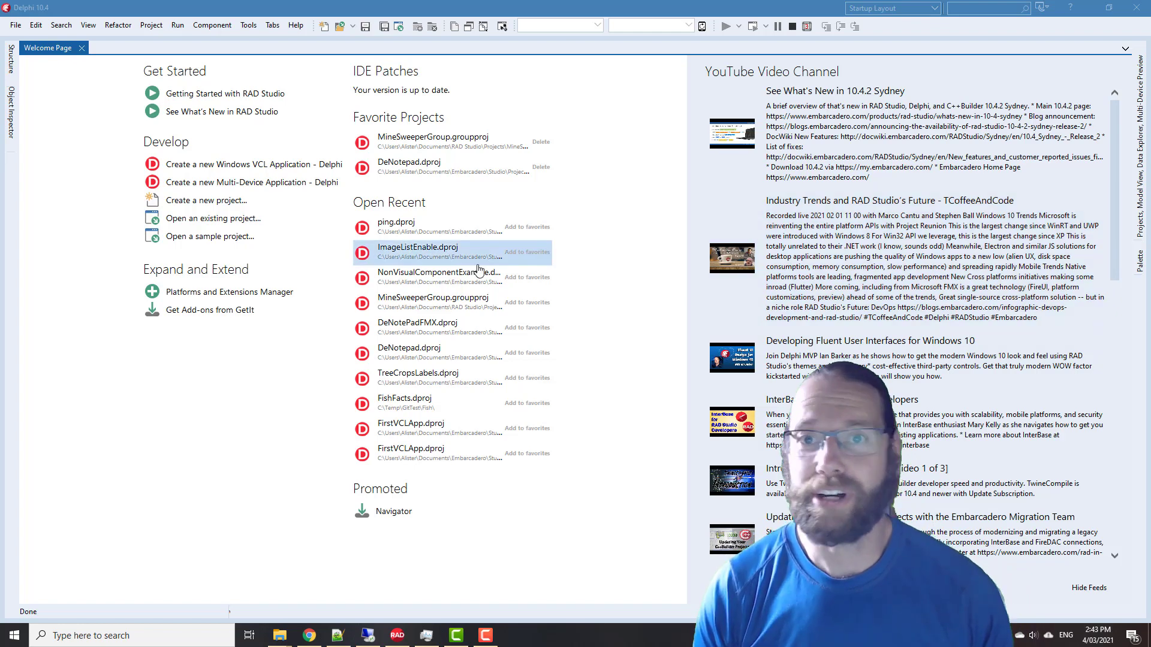
{"action": "mouse_move", "coordinate": [429, 192]}
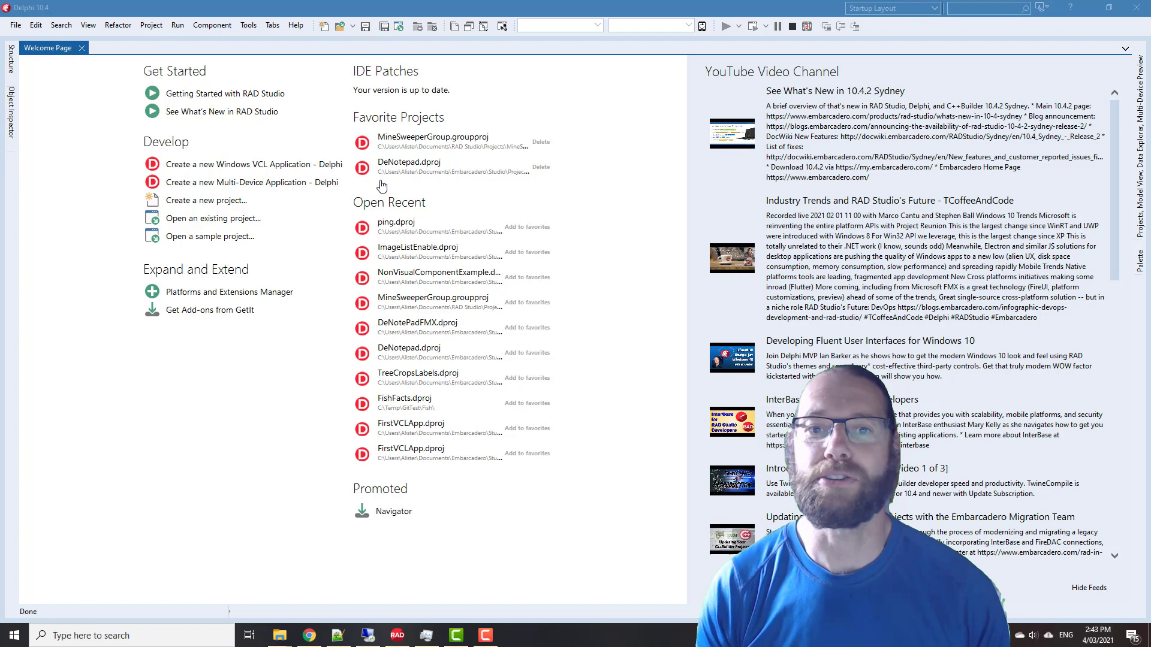
{"action": "mouse_move", "coordinate": [475, 196]}
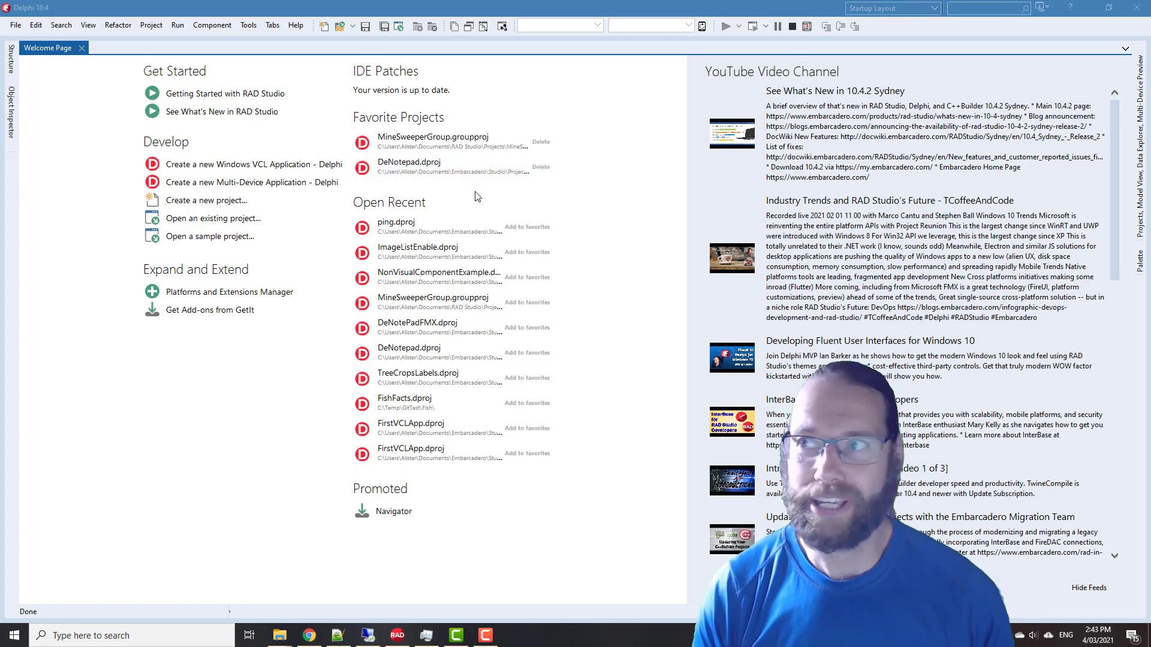
{"action": "mouse_move", "coordinate": [515, 188]}
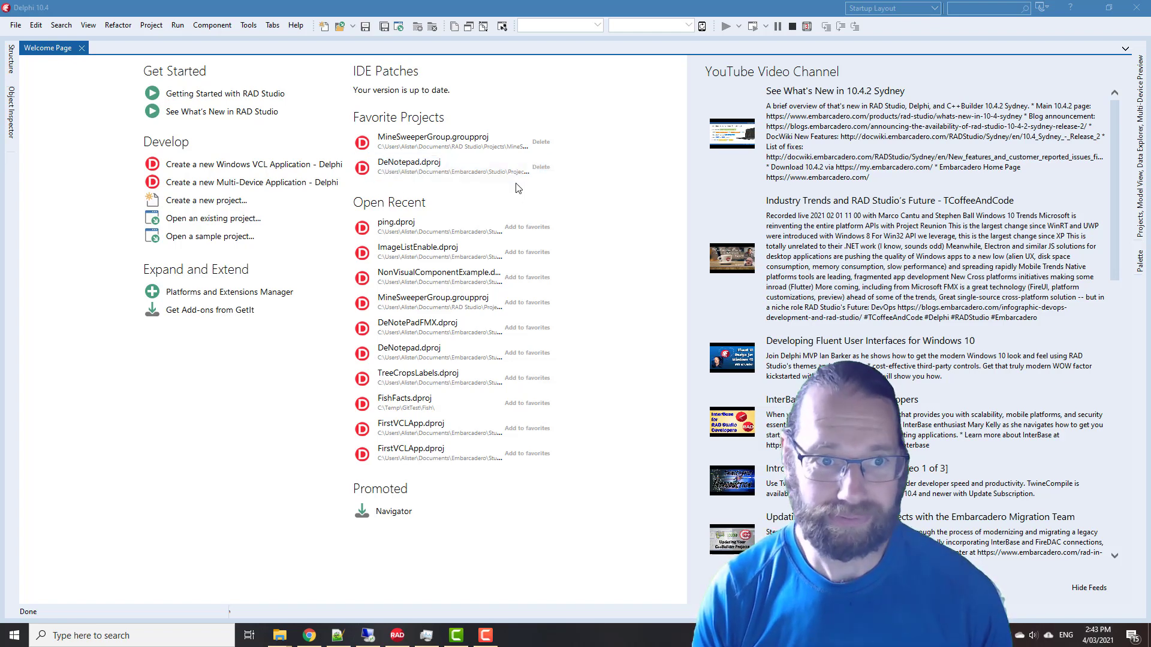
Start a blank multi-device application and place Panel1 with two pasted child panels inside it
{"action": "left_click", "coordinate": [251, 182]}
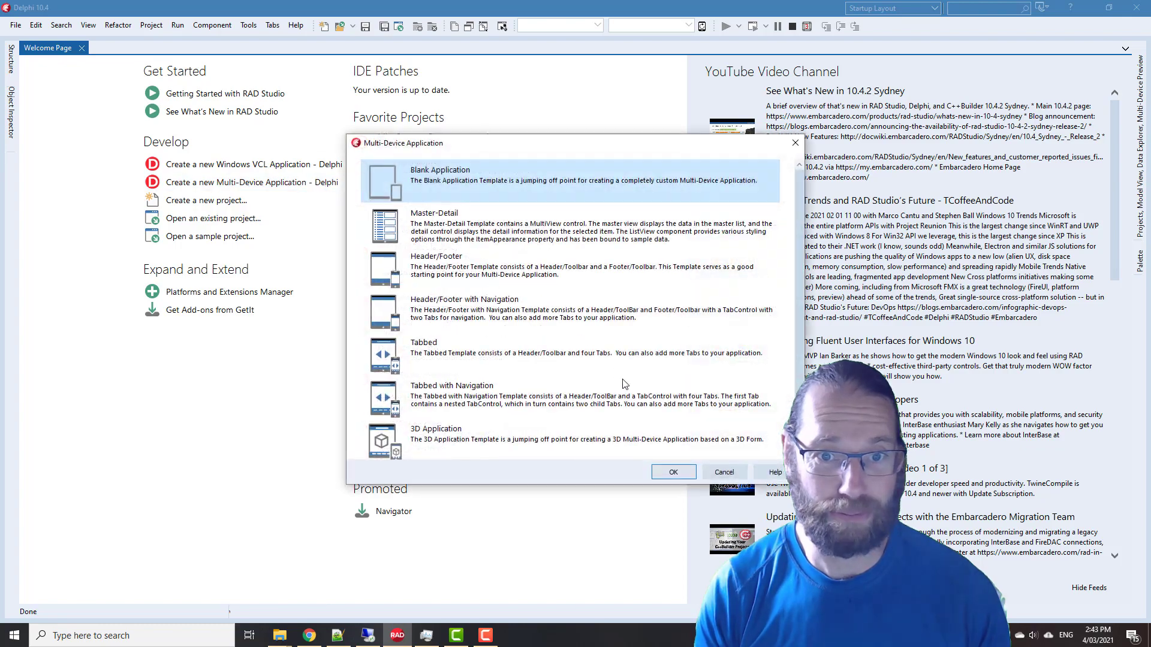
{"action": "left_click", "coordinate": [671, 472]}
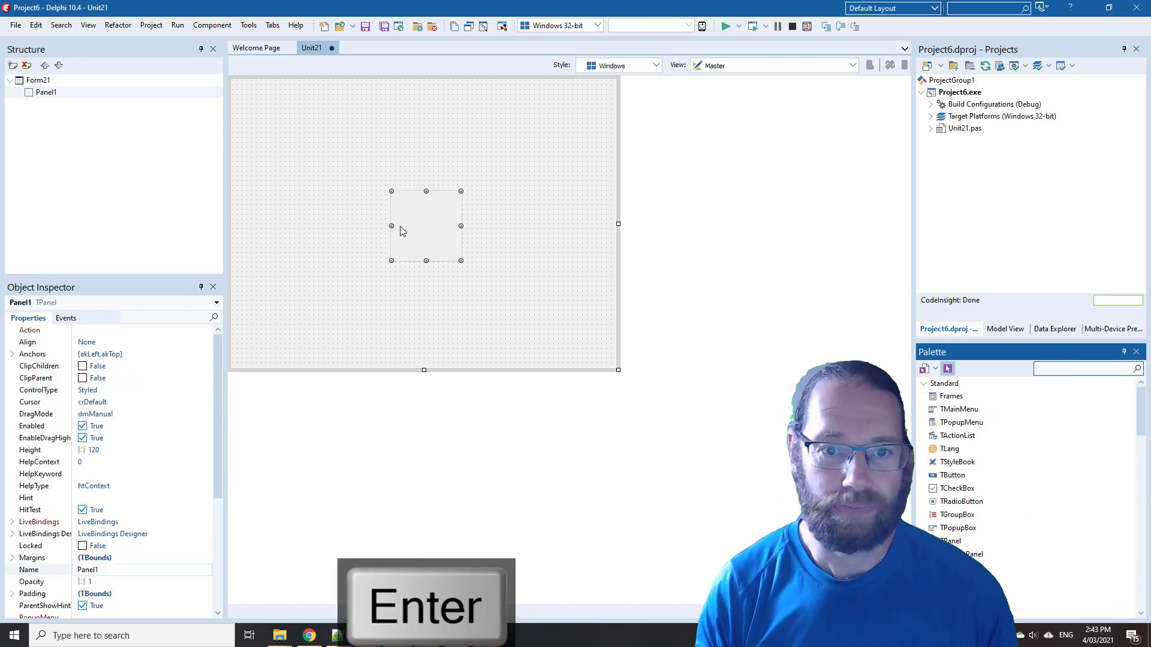
{"action": "key", "text": "ctrl+v"}
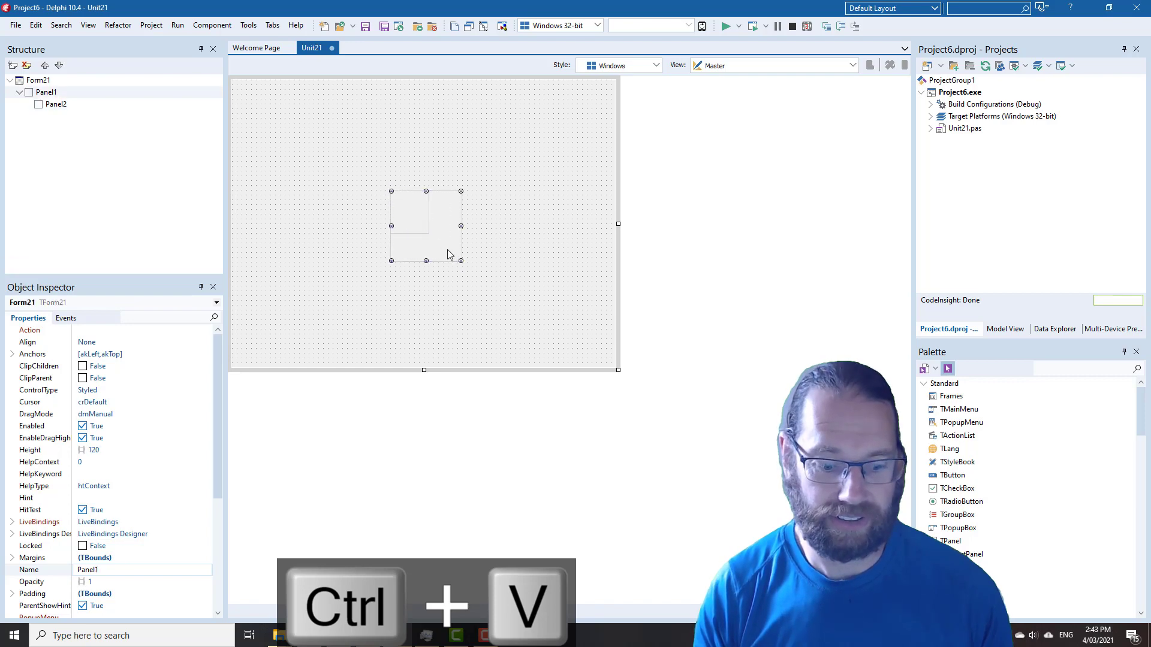
{"action": "key", "text": "ctrl+v"}
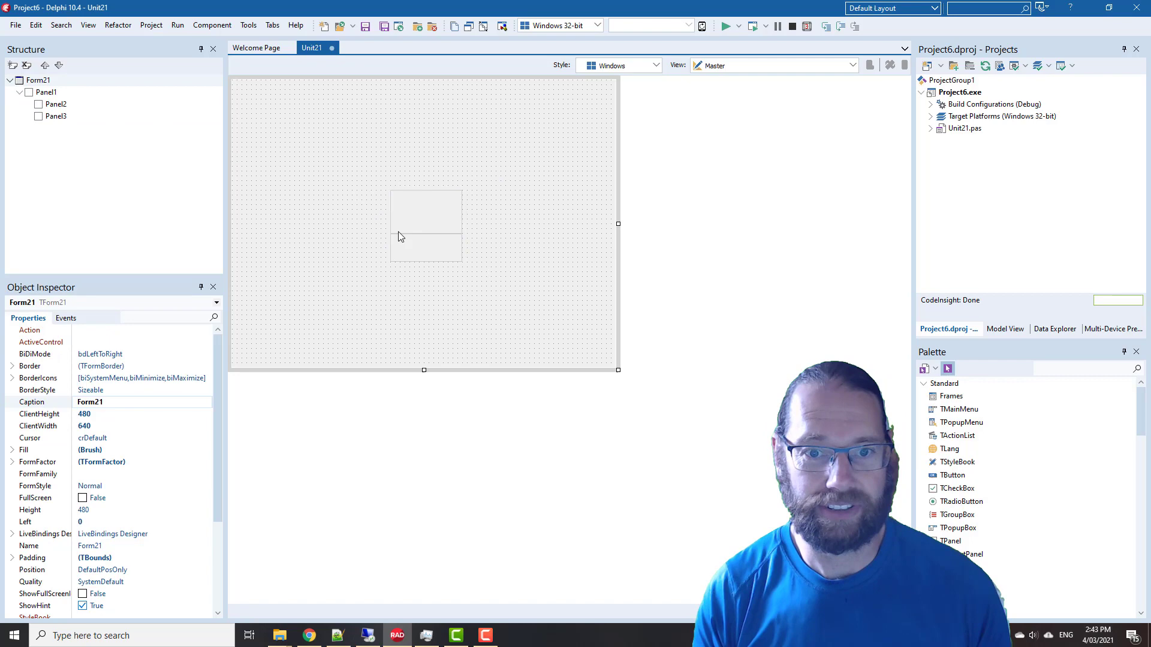
Confirm Panel2 is Align=Top inside Panel1, then select Panel1 and nudge the group left
{"action": "left_click", "coordinate": [426, 224]}
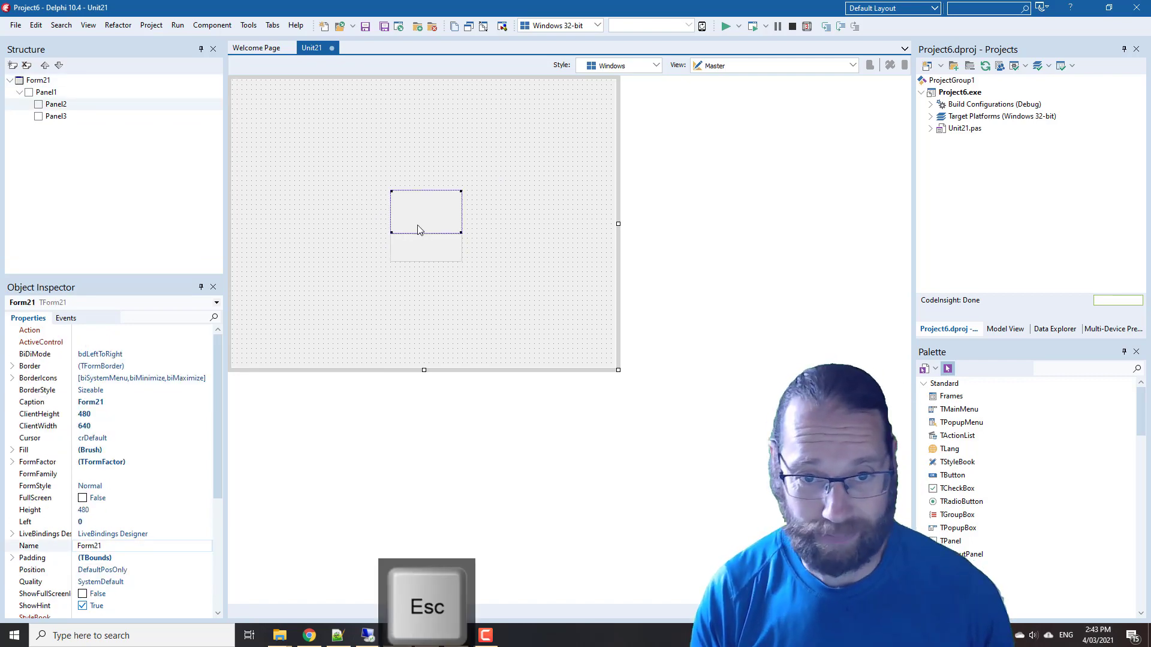
{"action": "left_click", "coordinate": [425, 213]}
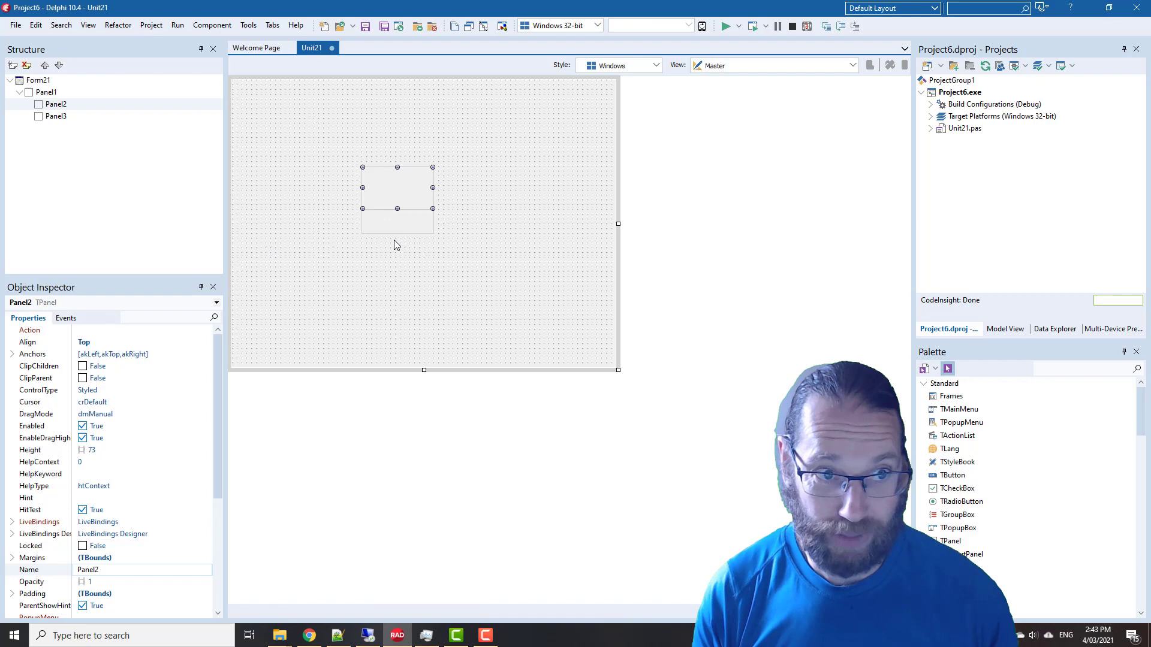
{"action": "key", "text": "Escape"}
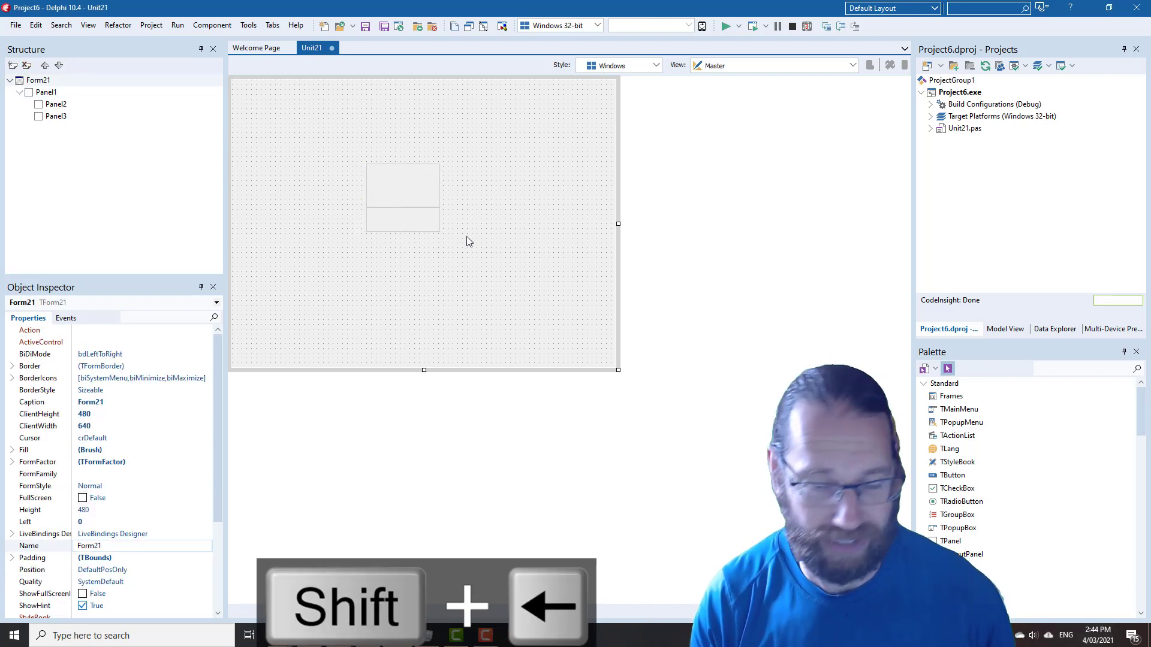
{"action": "mouse_move", "coordinate": [401, 203]}
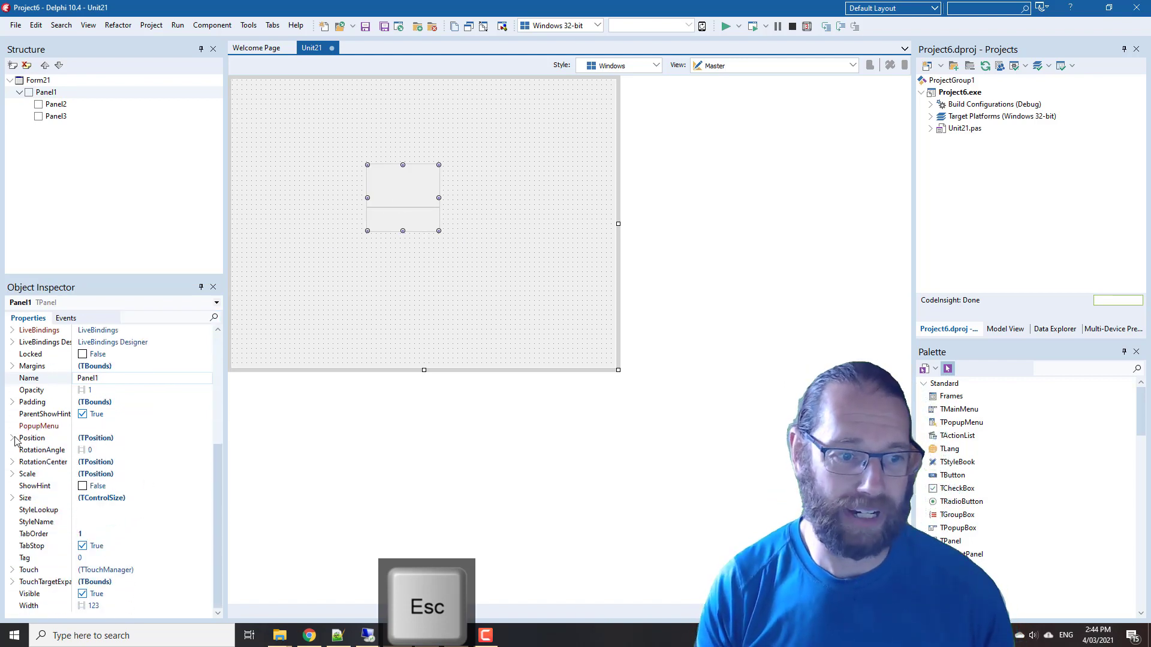
Drag Panel1 with both child panels up toward the form's top corner and reselect it
{"action": "left_click", "coordinate": [12, 437]}
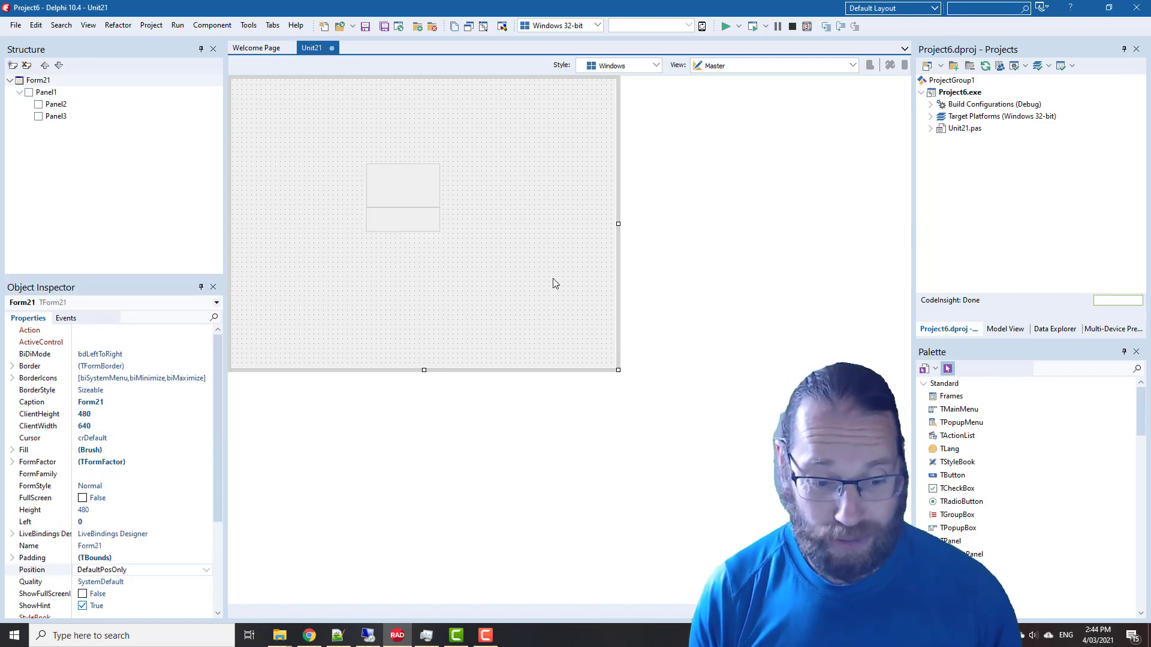
{"action": "left_click", "coordinate": [402, 195]}
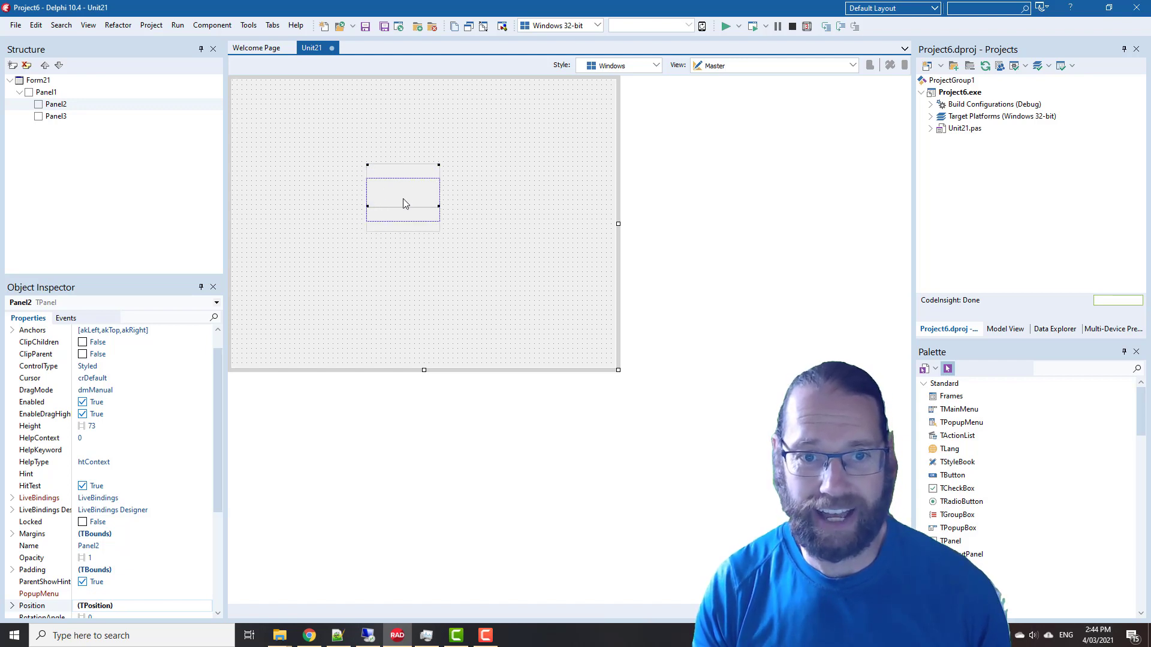
{"action": "left_click_drag", "start_coordinate": [402, 208], "coordinate": [398, 191]}
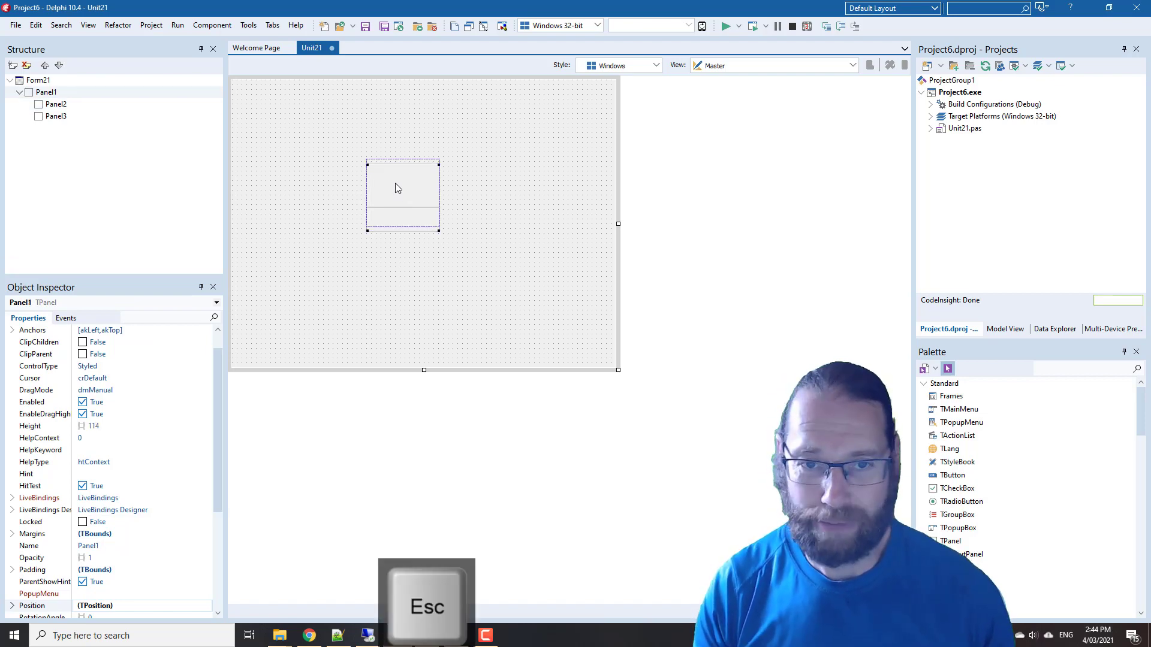
{"action": "left_click_drag", "start_coordinate": [402, 193], "coordinate": [291, 128]}
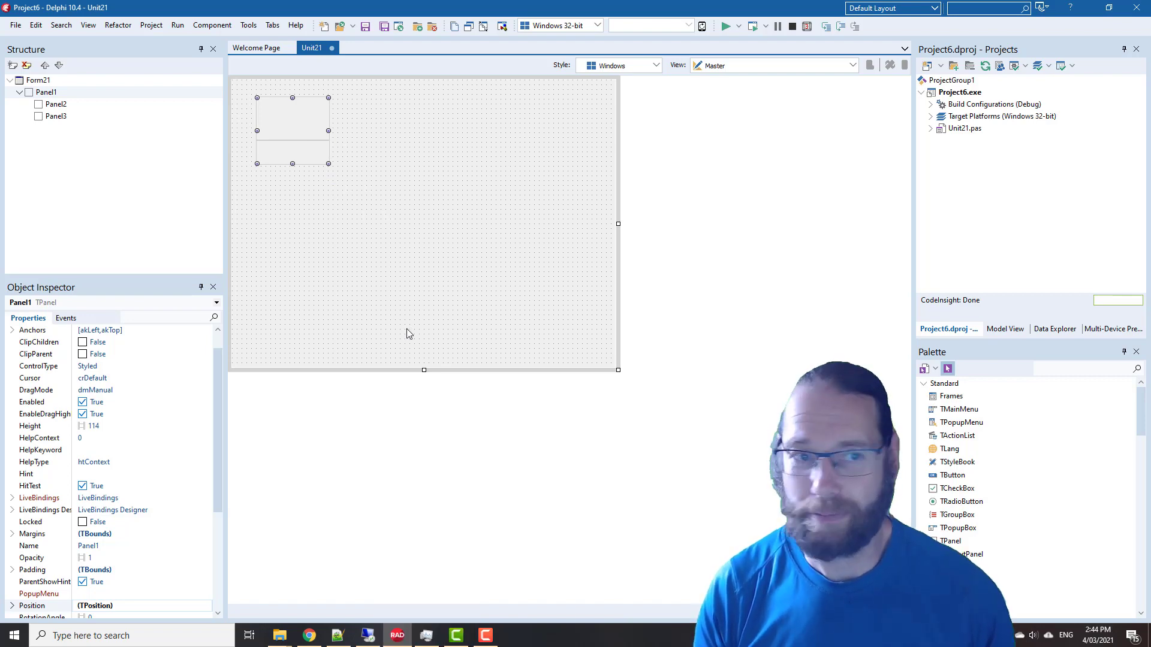
{"action": "left_click", "coordinate": [291, 122]}
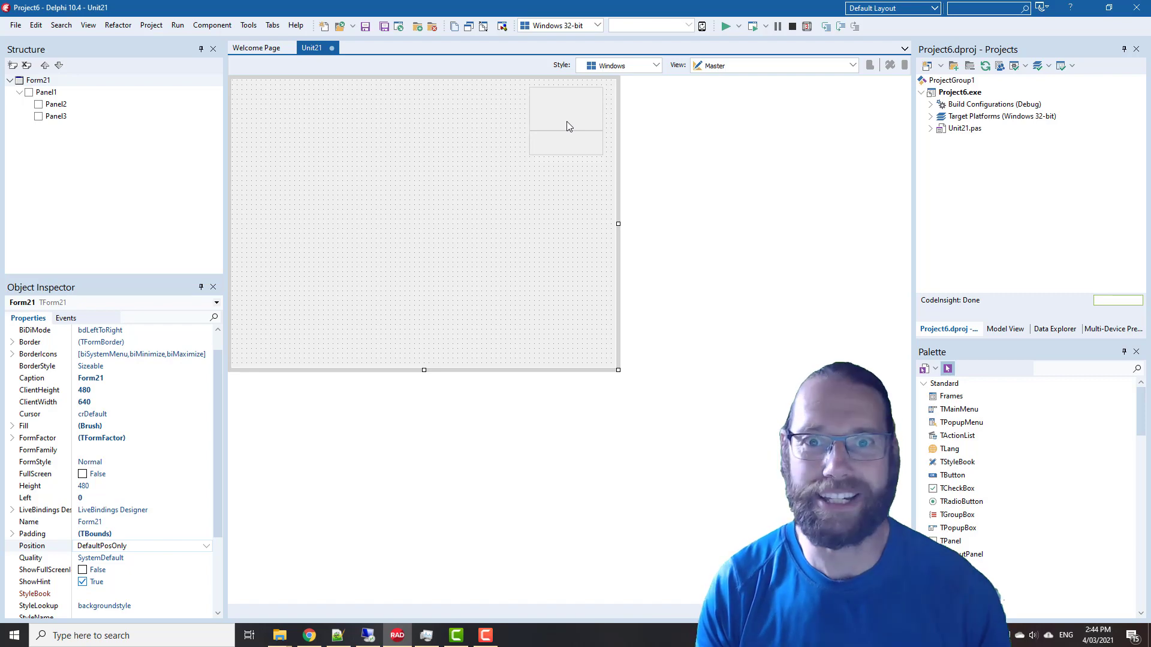
{"action": "mouse_move", "coordinate": [568, 126]}
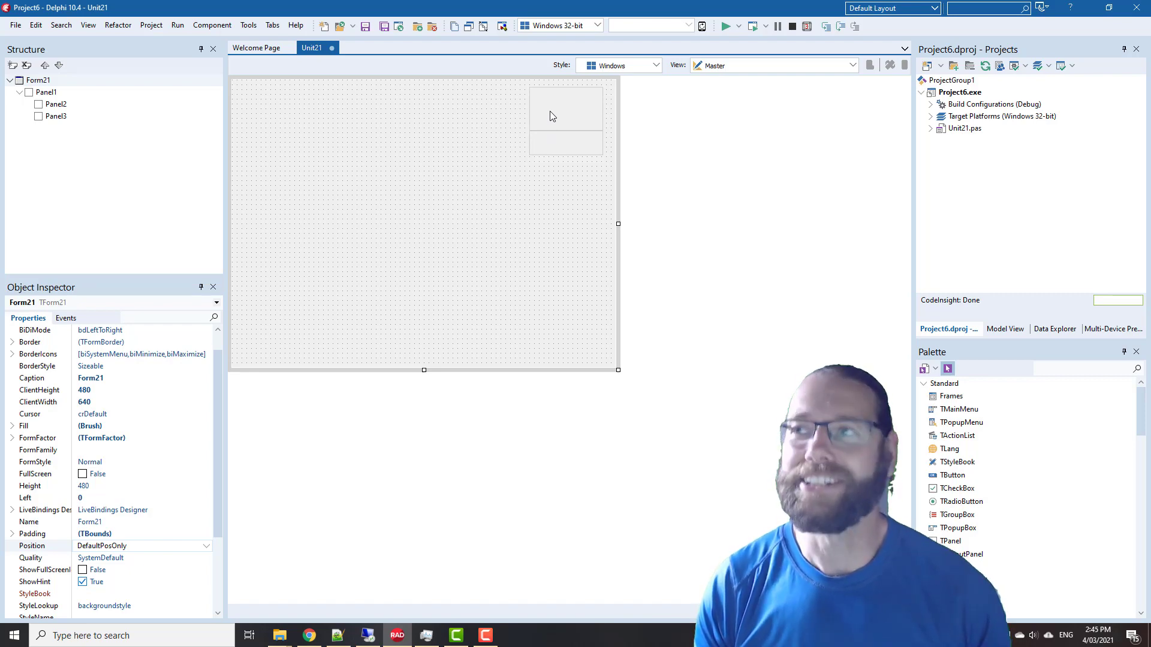
{"action": "mouse_move", "coordinate": [585, 118]}
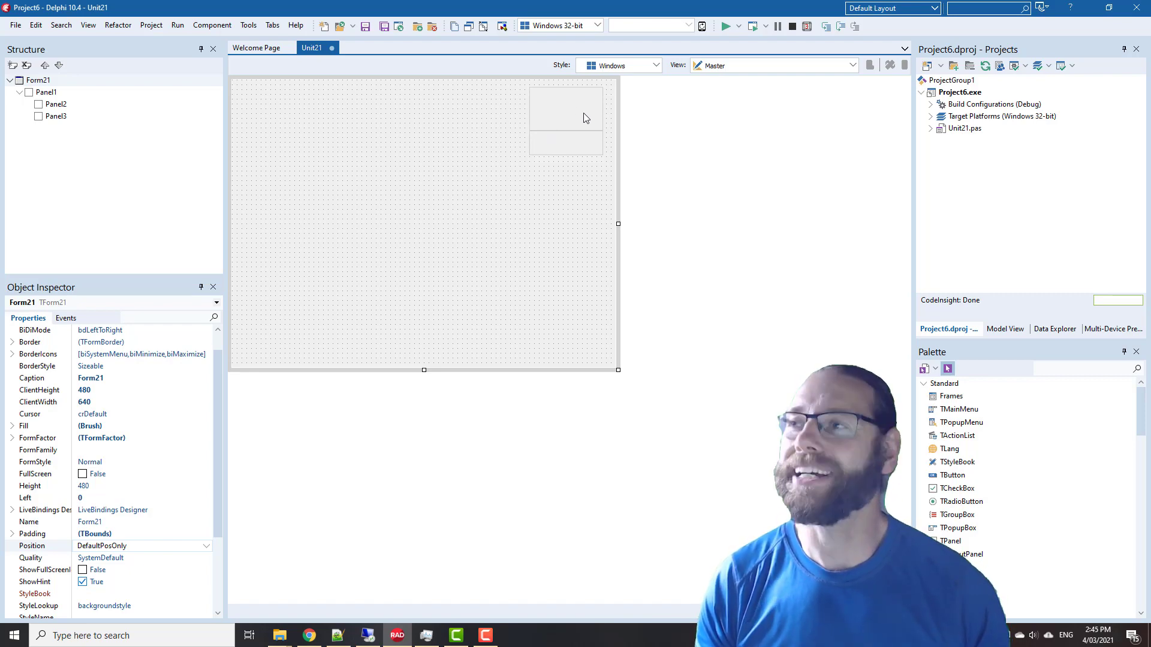